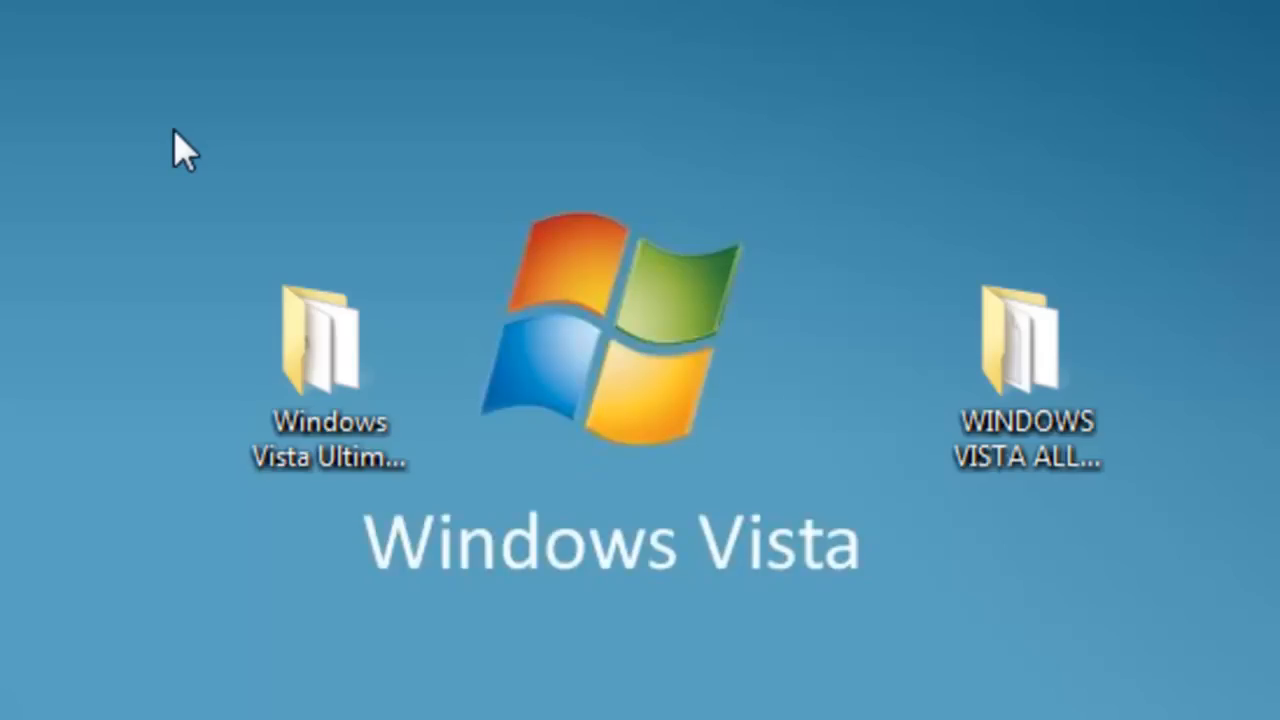
{"action": "mouse_move", "coordinate": [90, 190]}
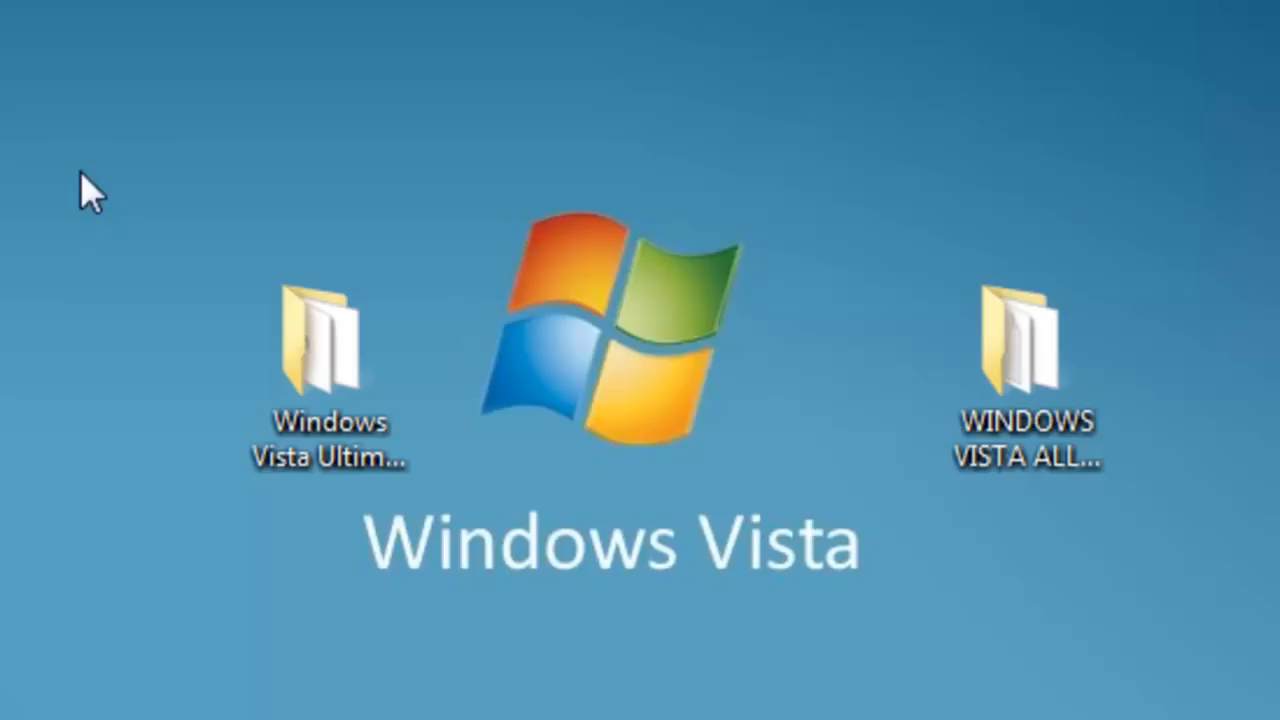
{"action": "mouse_move", "coordinate": [232, 270]}
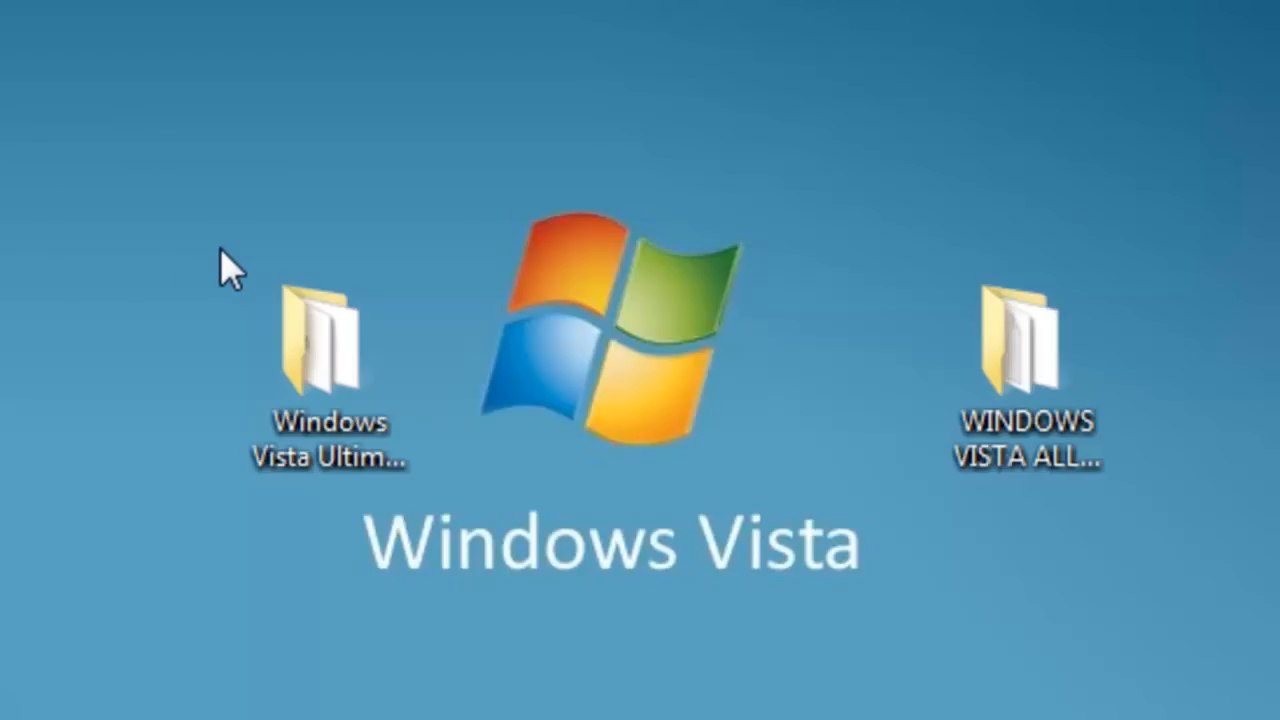
Step: Open the Windows Vista Ultimate SP1 (x86) folder from the desktop and select the Vista ISO file
{"action": "left_click", "coordinate": [330, 350]}
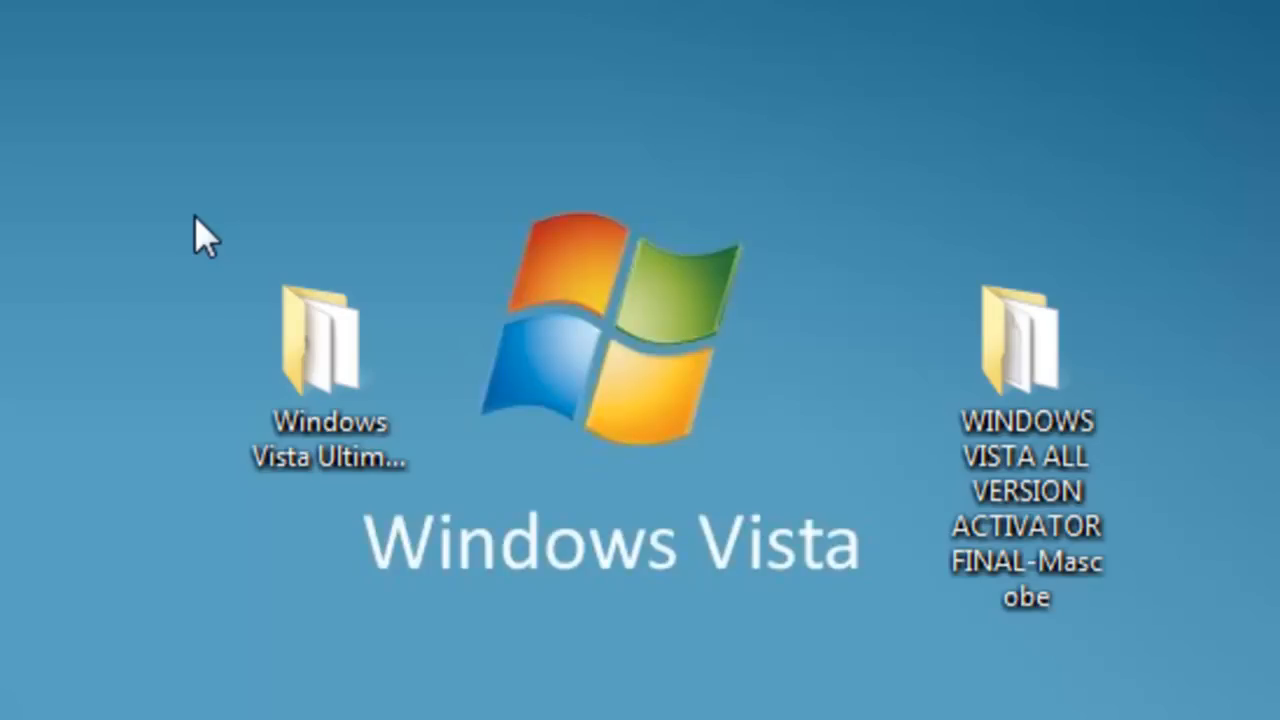
{"action": "left_click", "coordinate": [330, 356]}
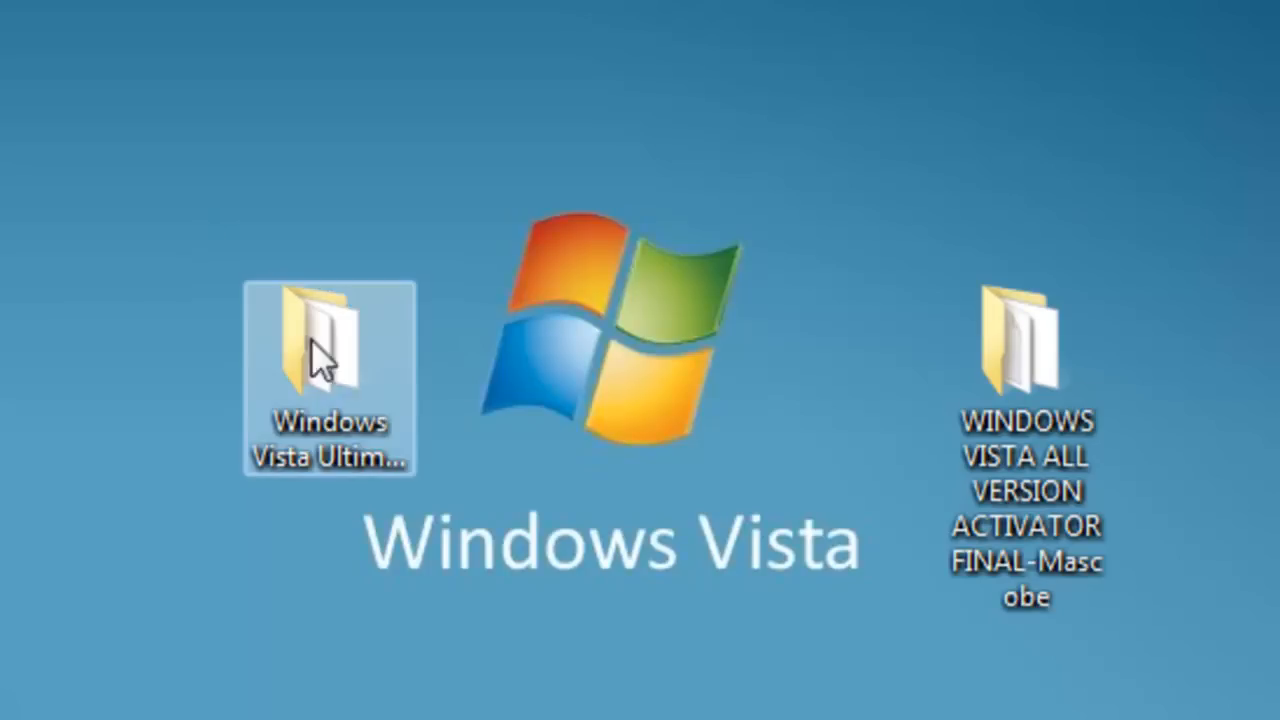
{"action": "double_click", "coordinate": [330, 340]}
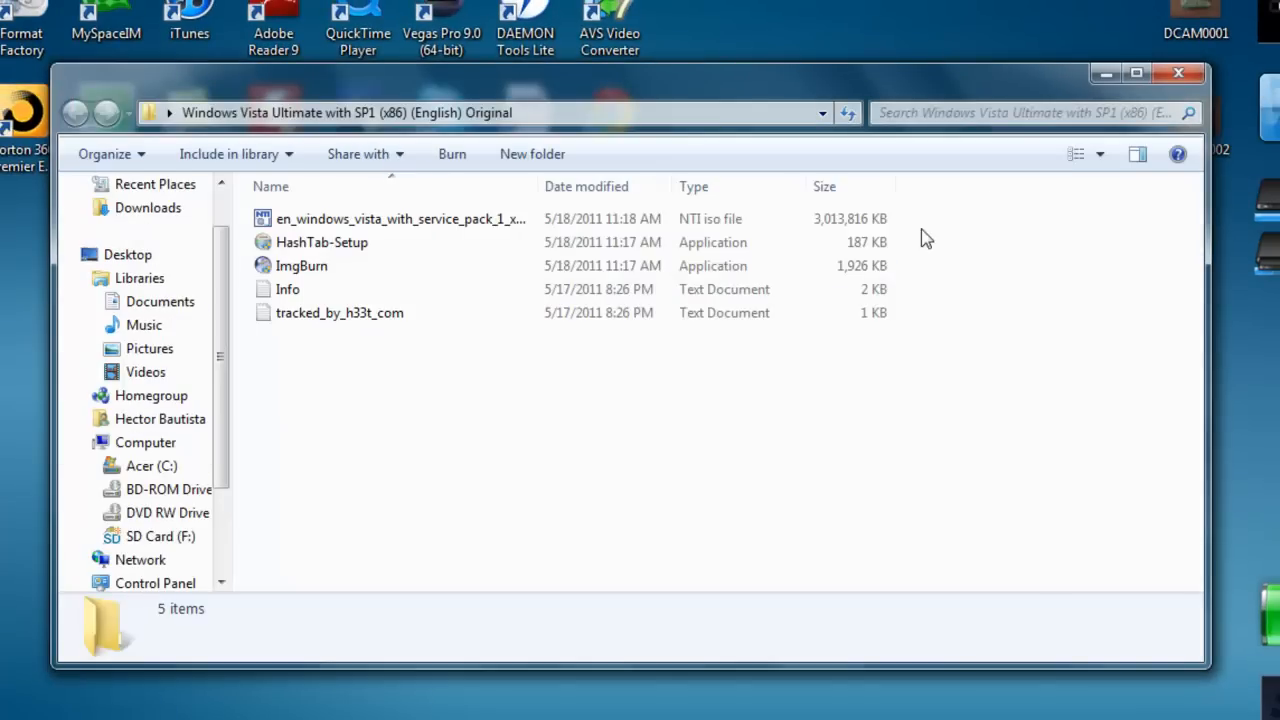
{"action": "left_click", "coordinate": [400, 218]}
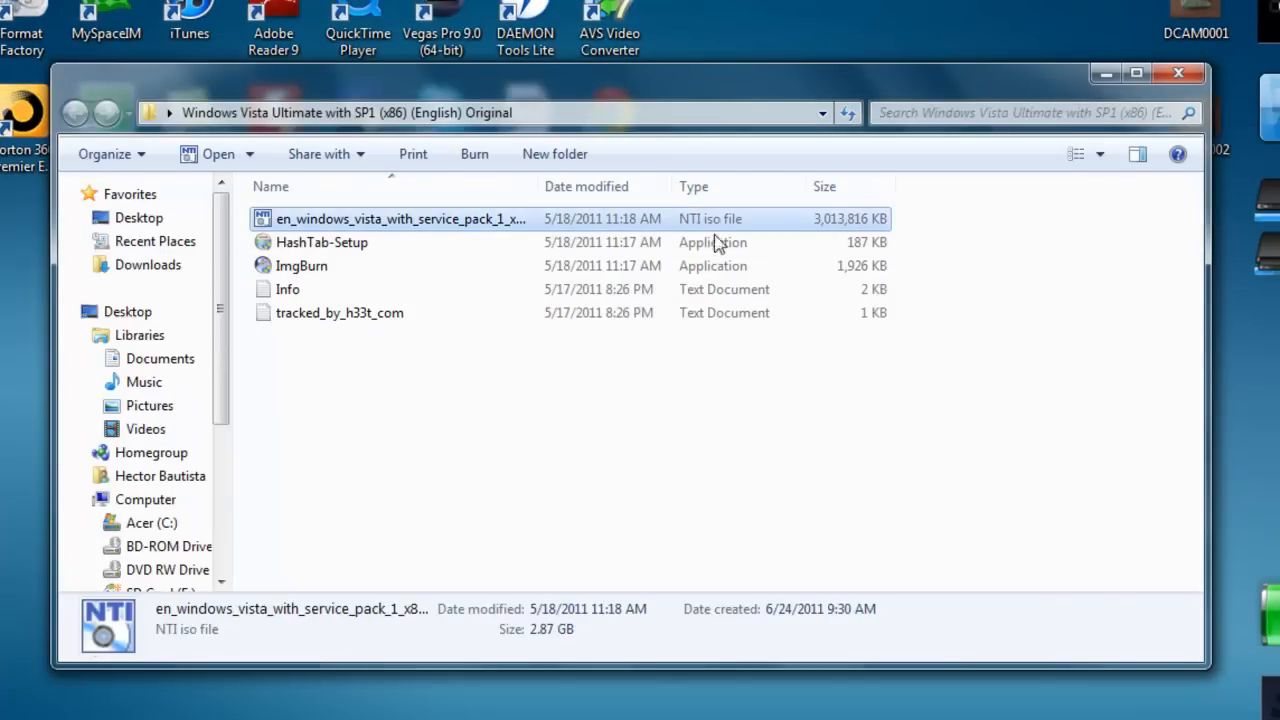
{"action": "mouse_move", "coordinate": [564, 232]}
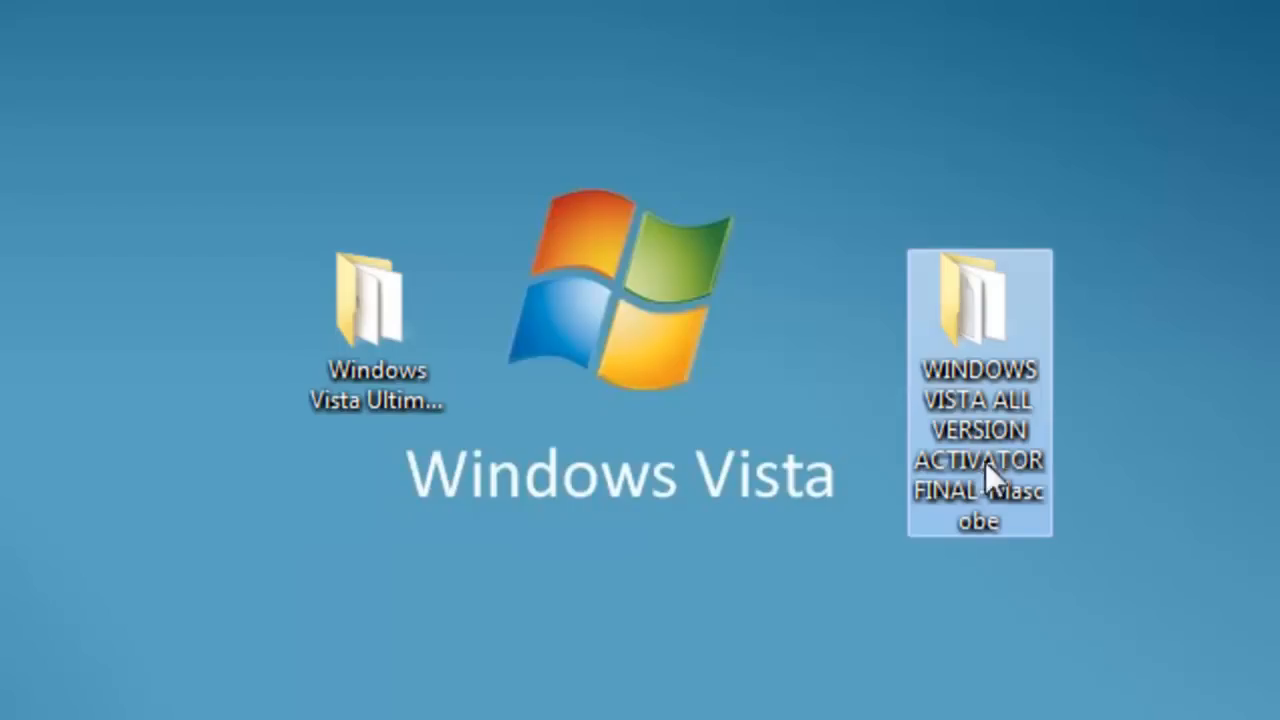
{"action": "mouse_move", "coordinate": [1016, 376]}
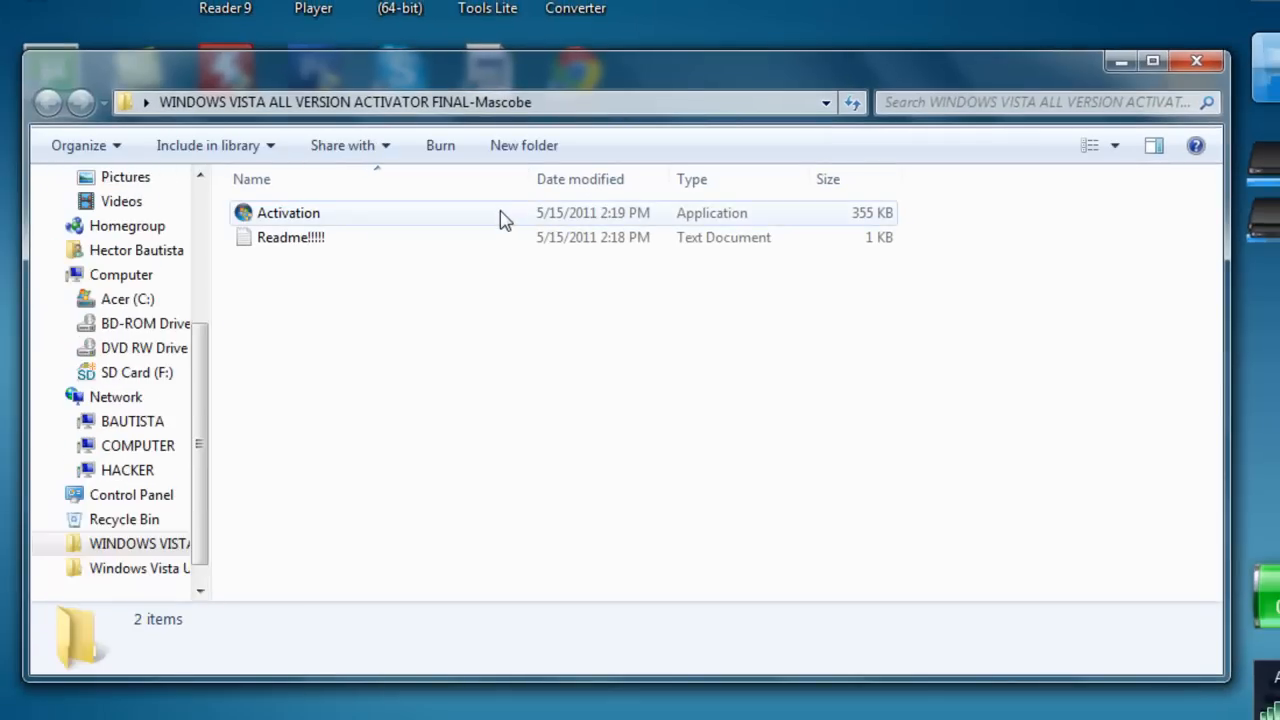
Step: Select Activation.exe in the opened VISTA ACTIVATOR FINAL-Mascobe folder beside its Readme
{"action": "left_click", "coordinate": [288, 212]}
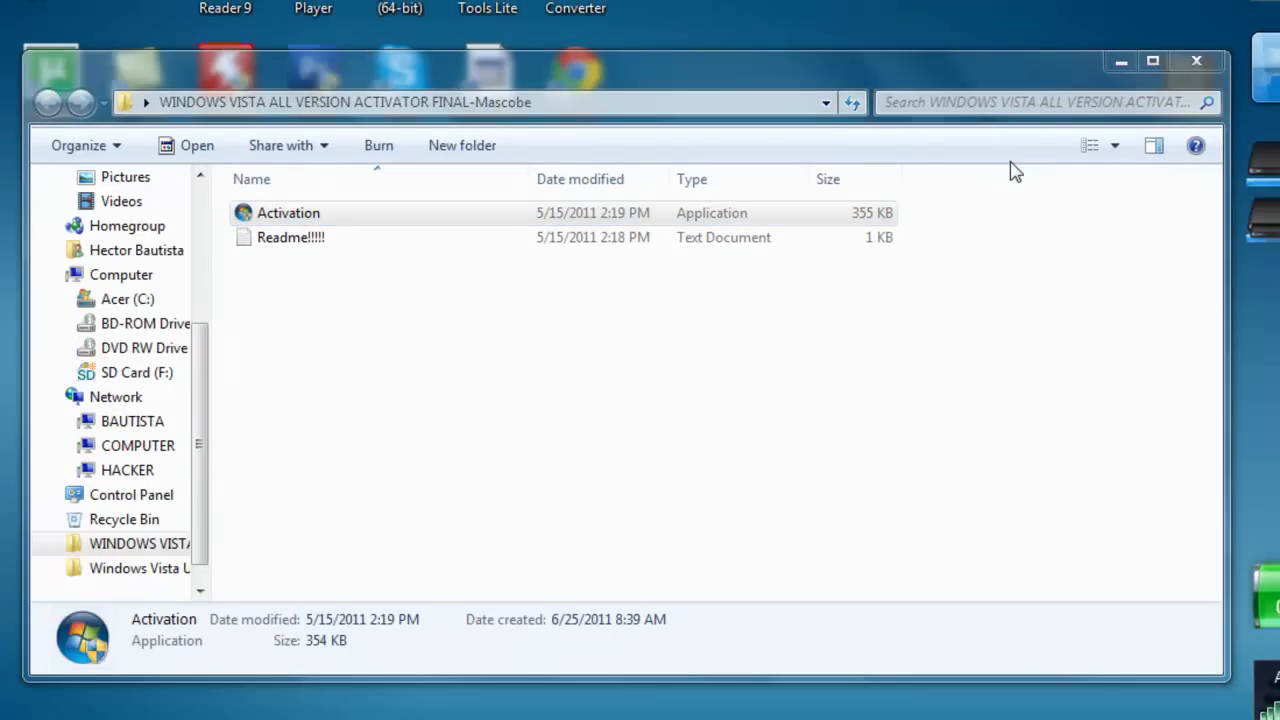